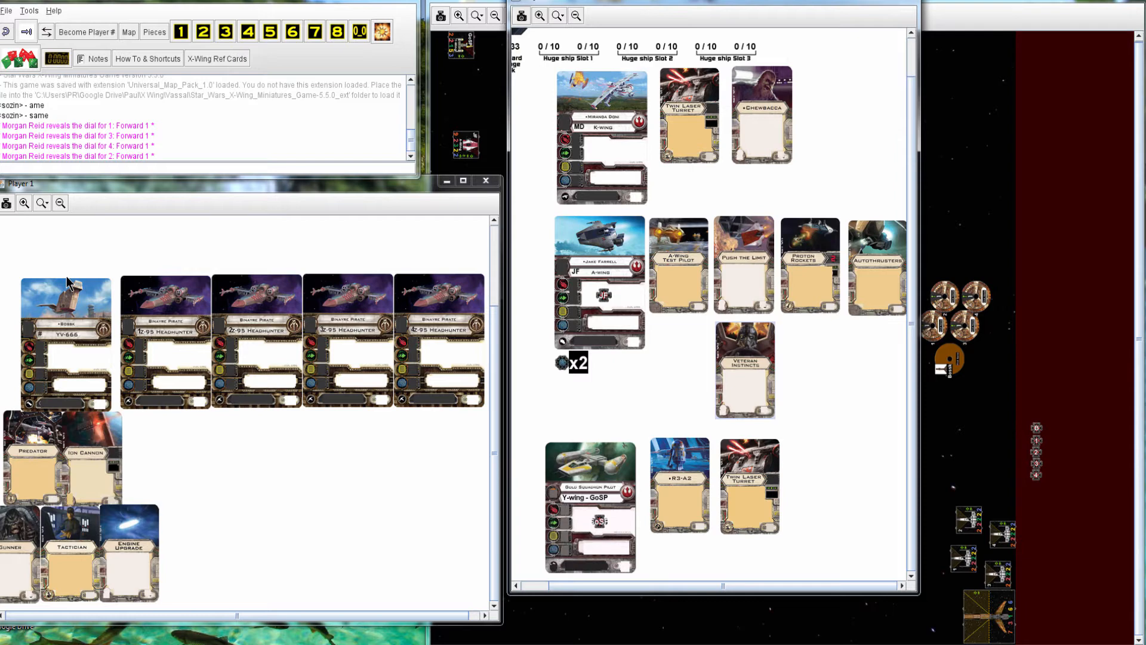
mouse_move(73, 342)
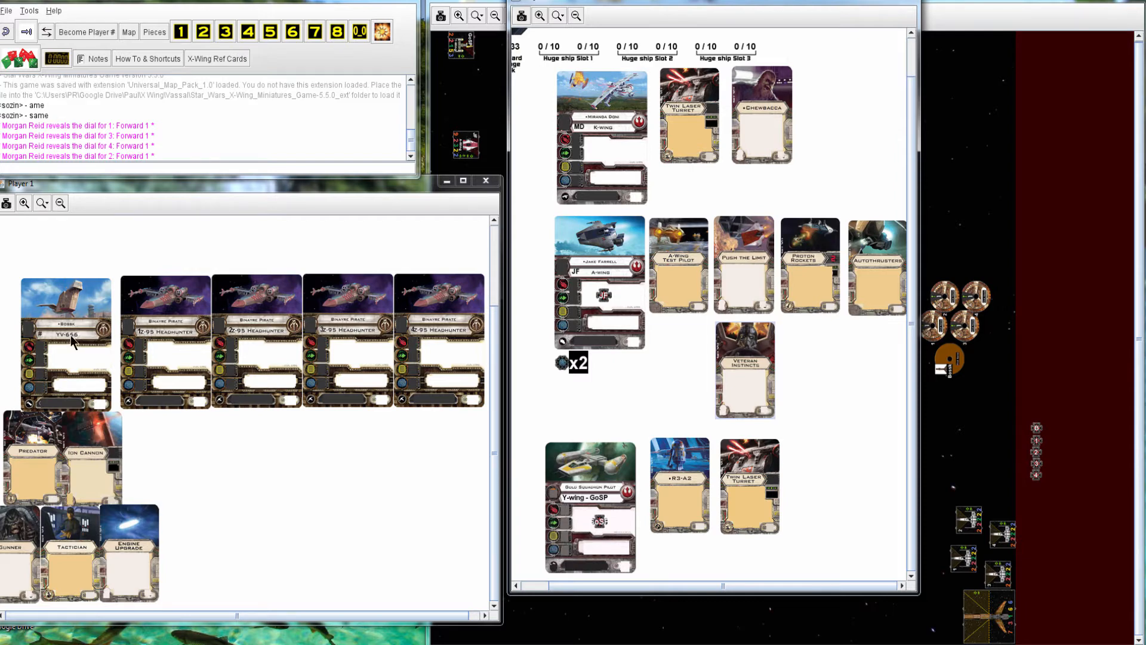
mouse_move(88, 476)
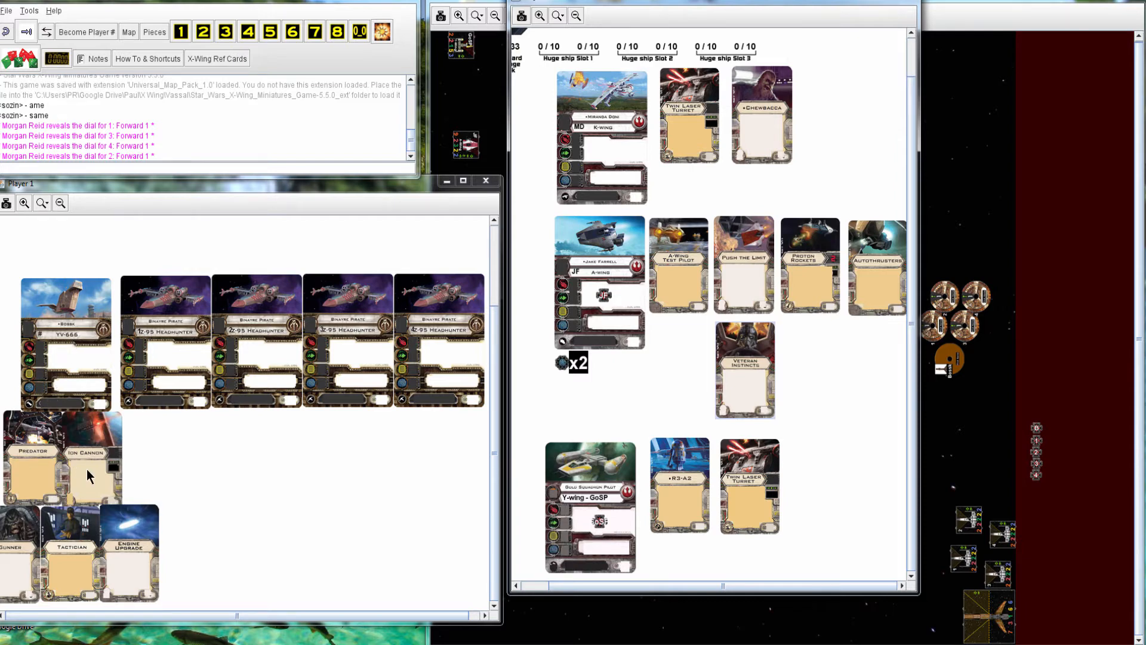
mouse_move(126, 557)
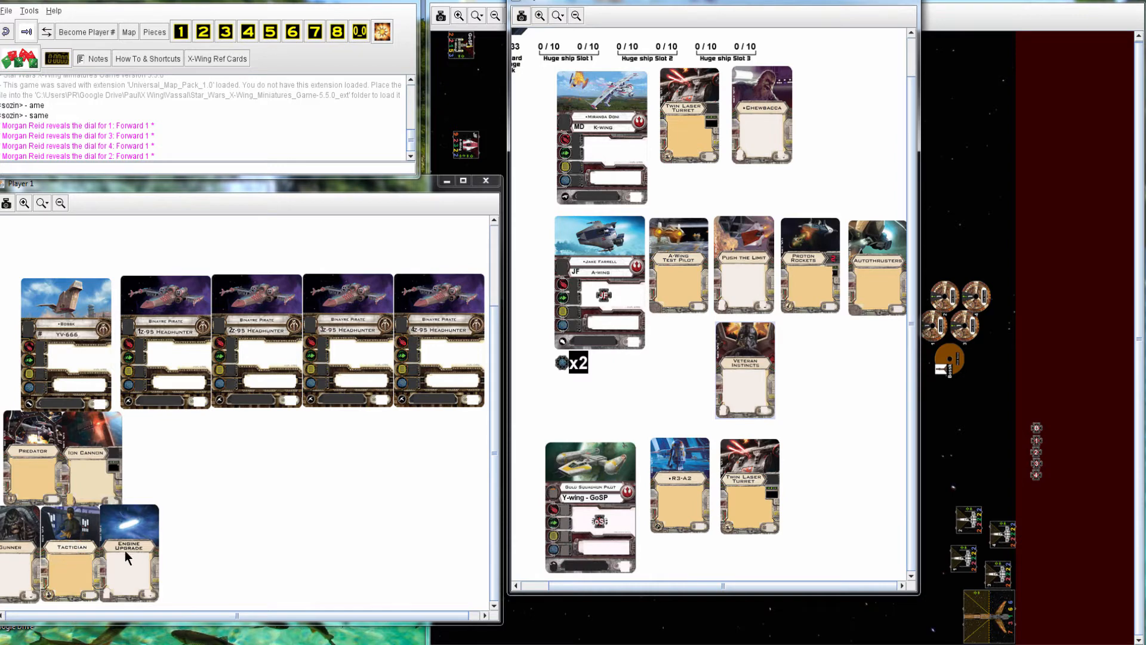
mouse_move(482, 472)
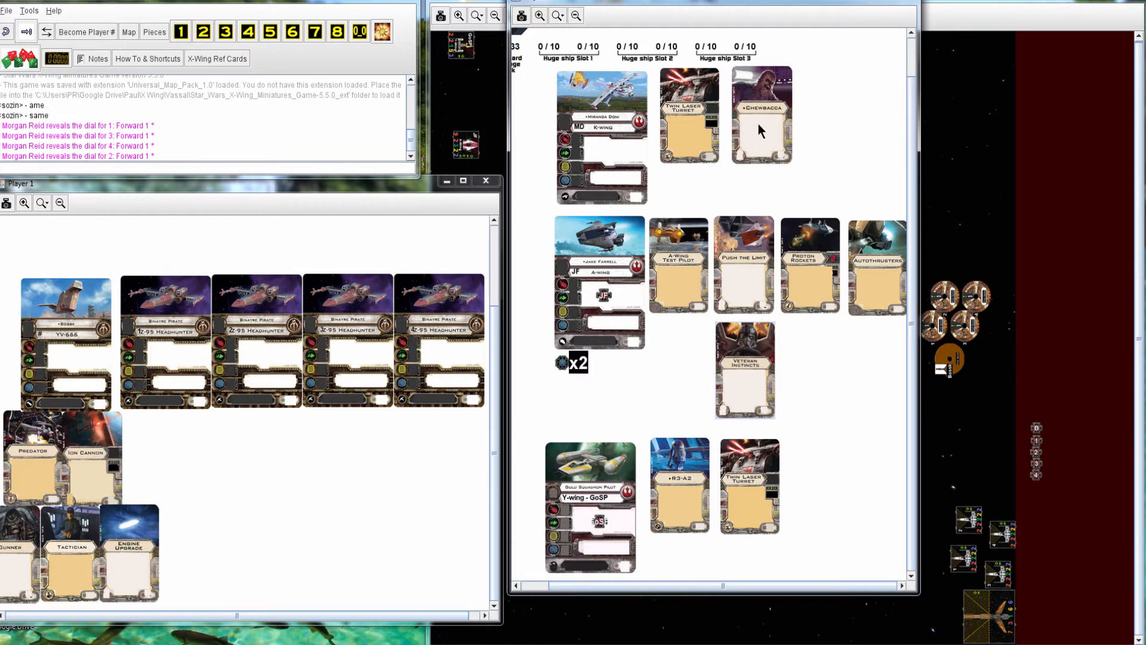
mouse_move(736, 380)
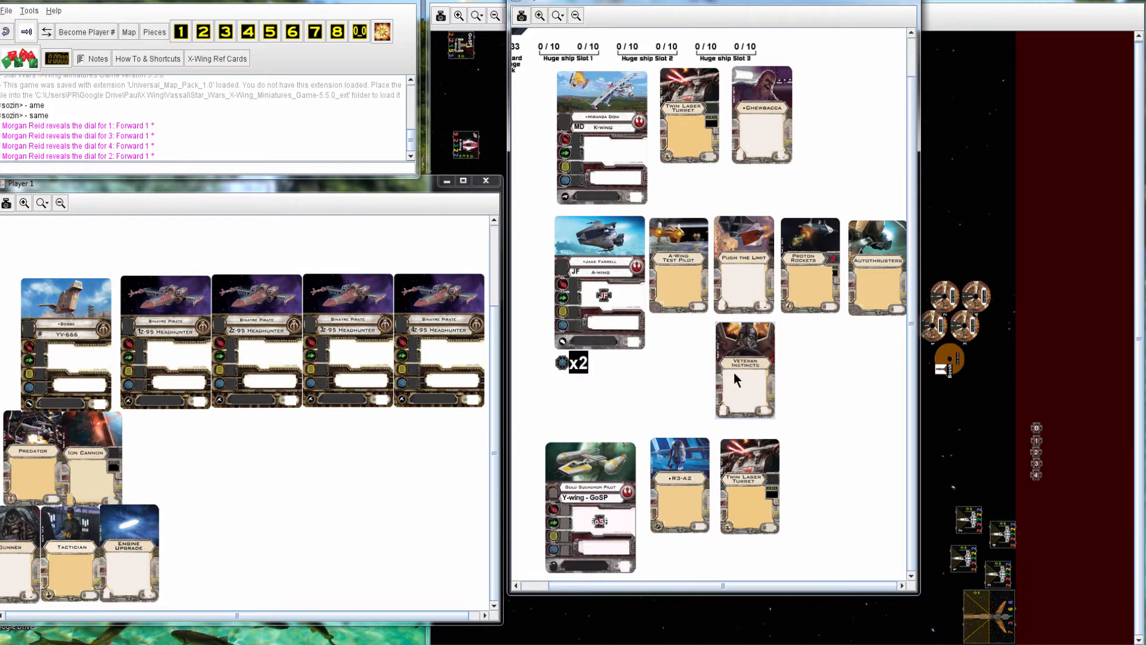
mouse_move(870, 275)
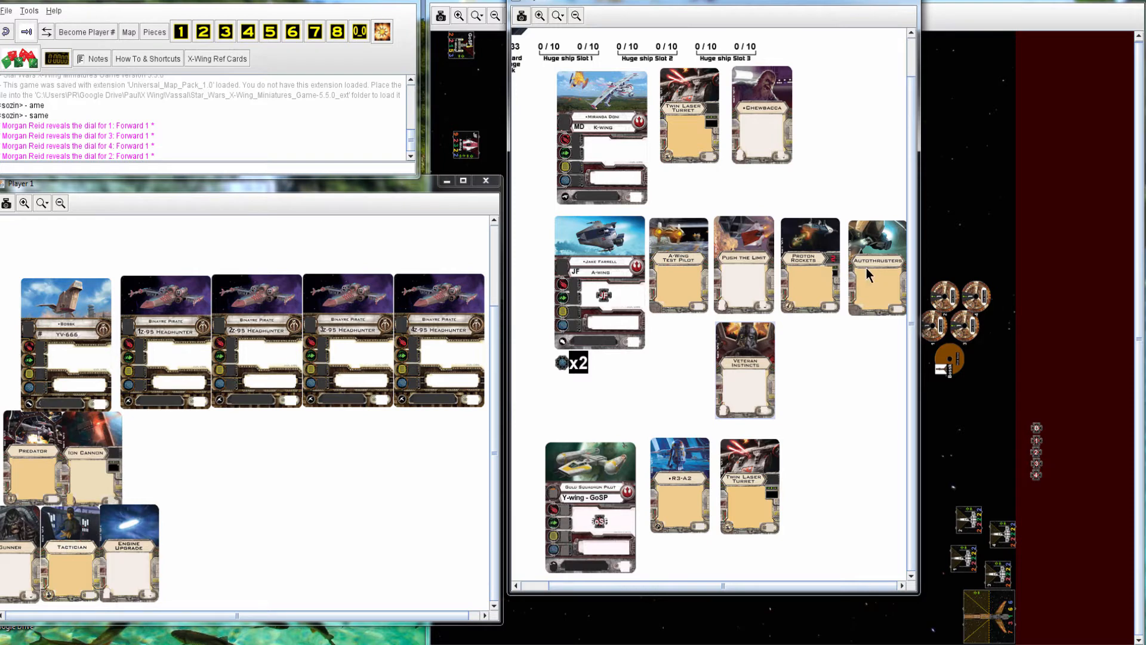
mouse_move(638, 498)
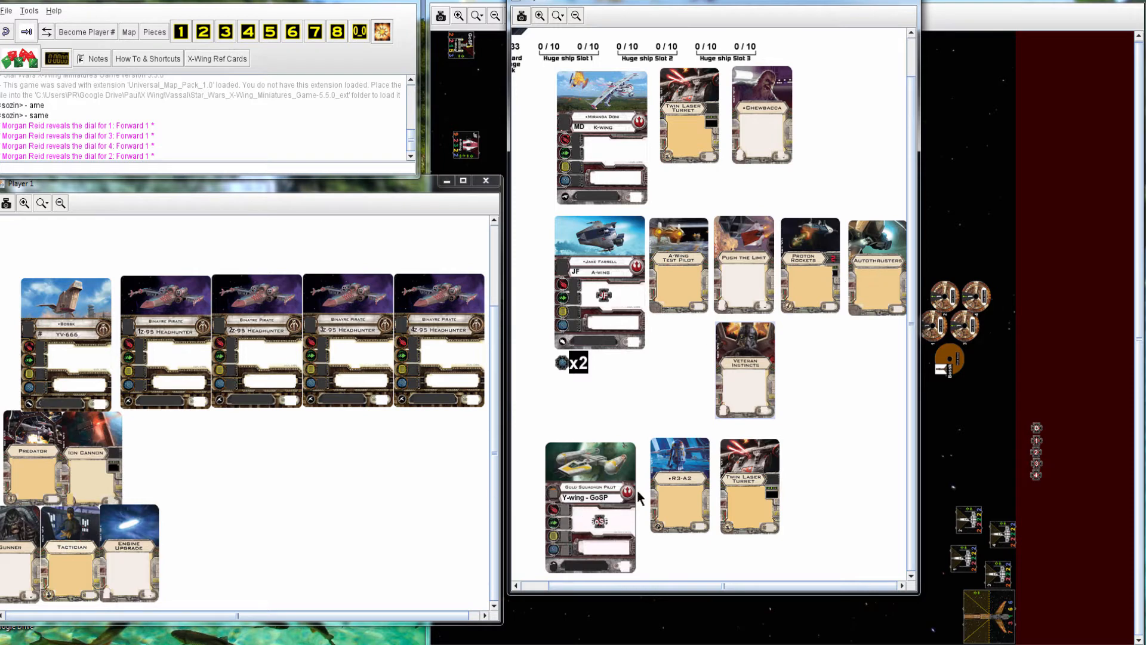
mouse_move(746, 497)
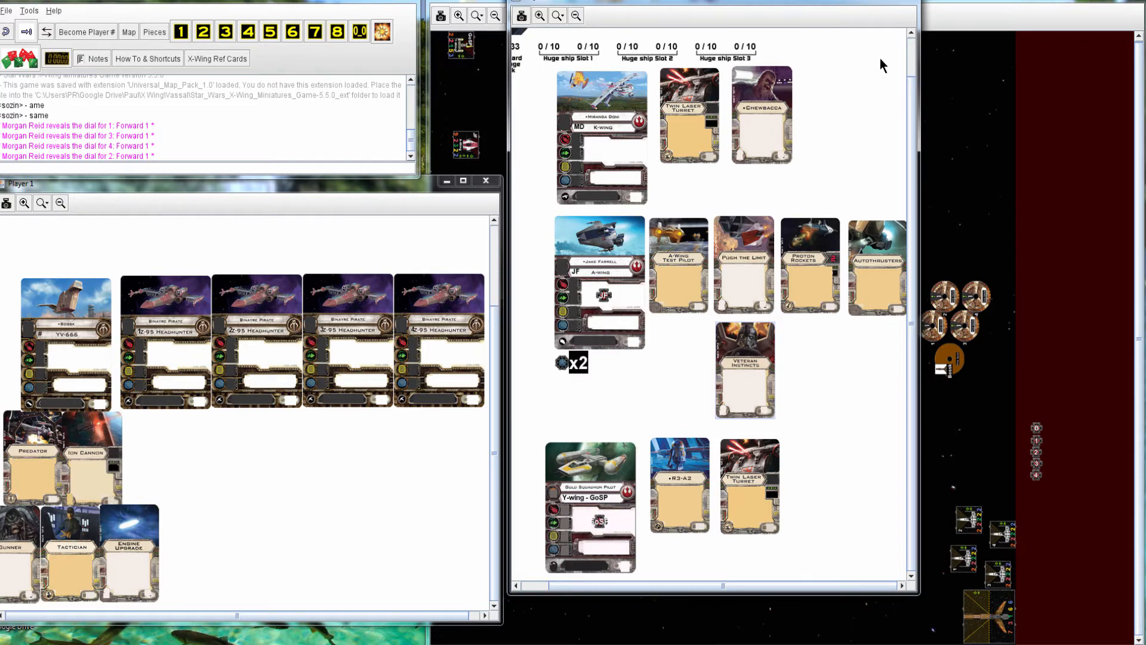
Step: Close the second squad's card window and the Player 1 card window
left_click(486, 180)
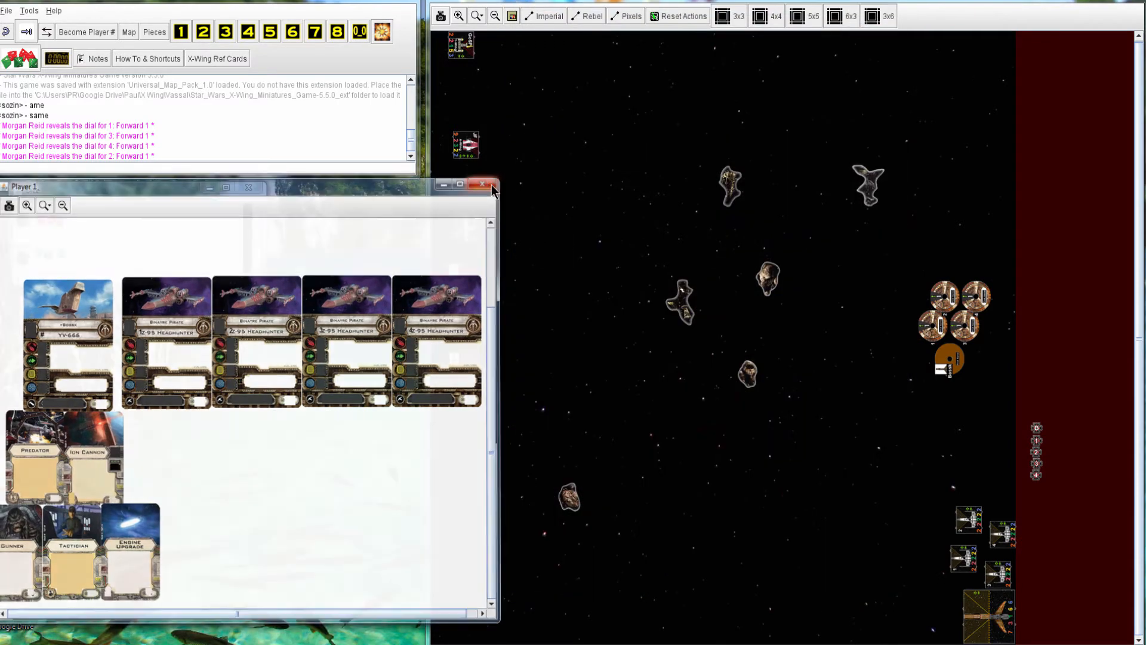
left_click(482, 185)
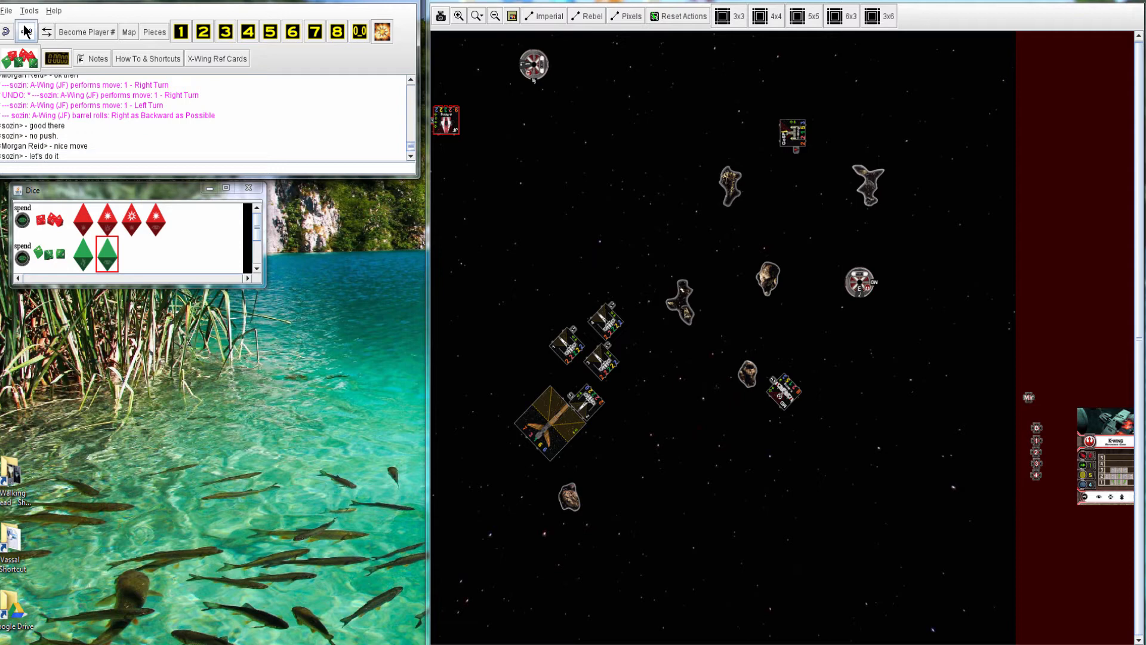
Step: Step the replay through the attack and defence rolls to the Focus defence result
left_click(446, 120)
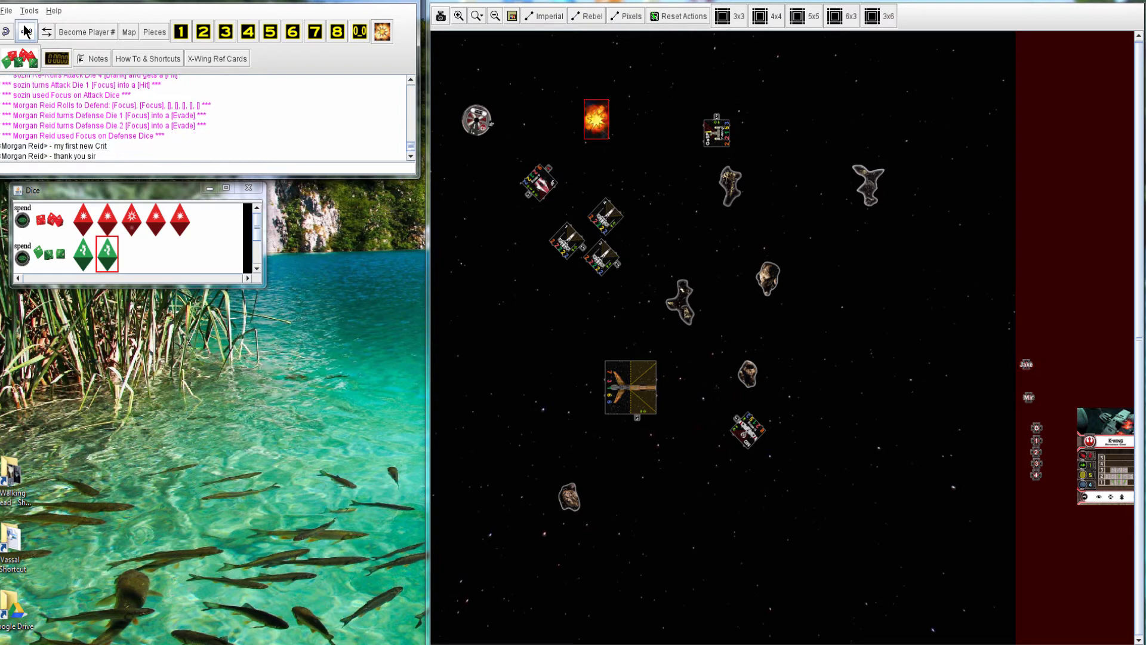
left_click(595, 123)
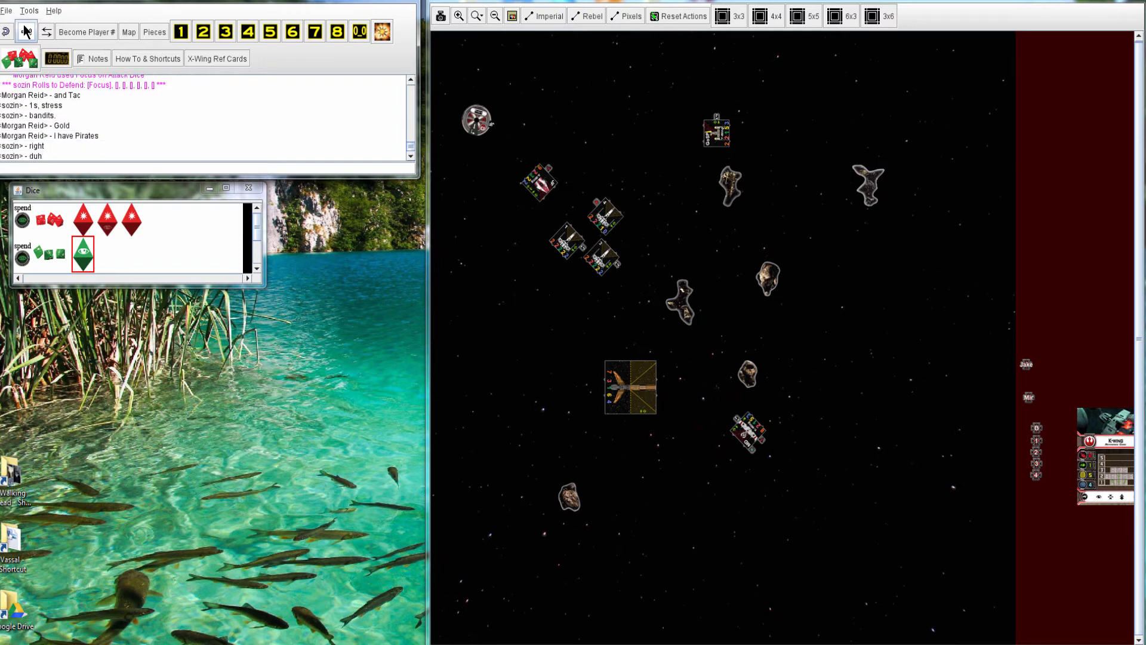
Step: Step the replay to Morgan Reid's attack roll, with focus spent for a hit
left_click(717, 131)
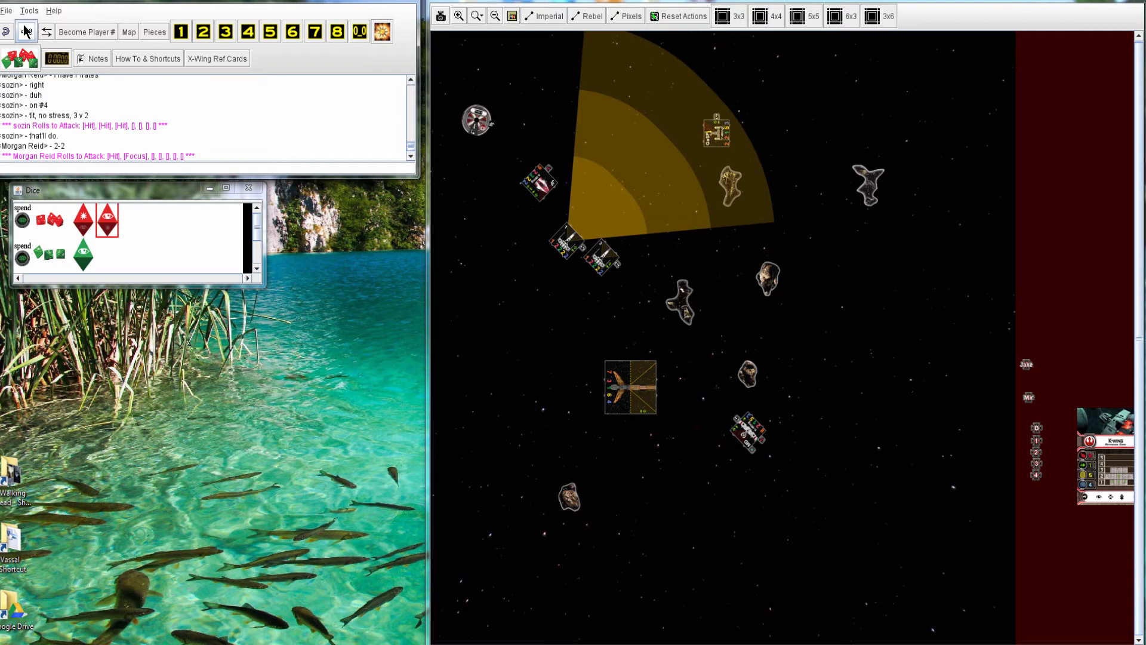
left_click(107, 216)
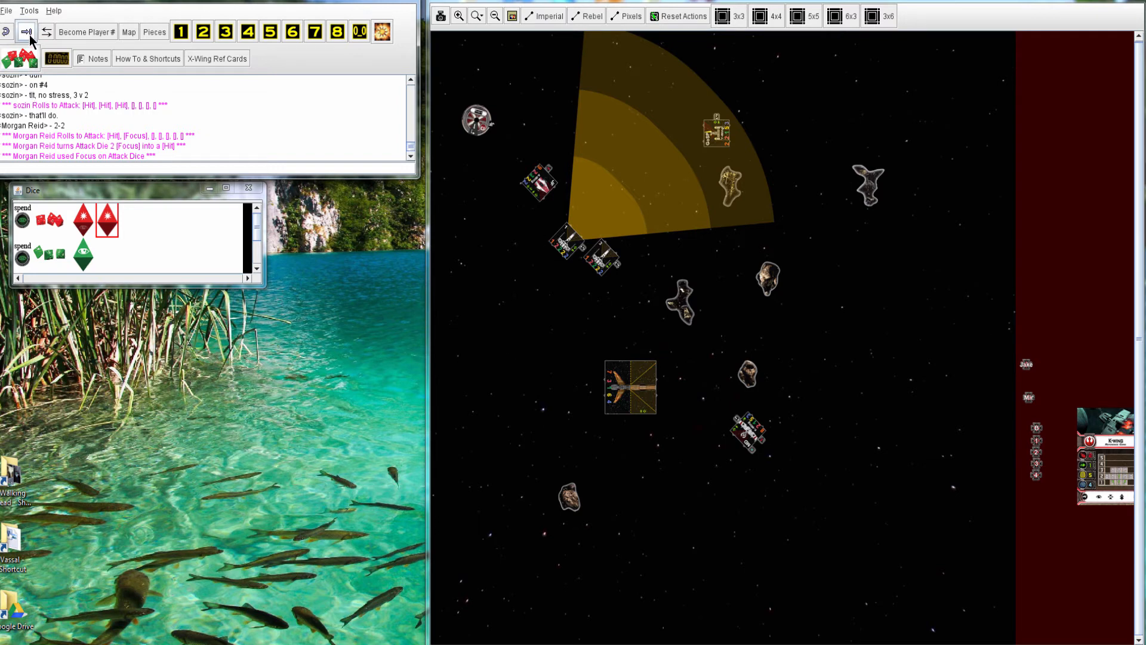
left_click(26, 31)
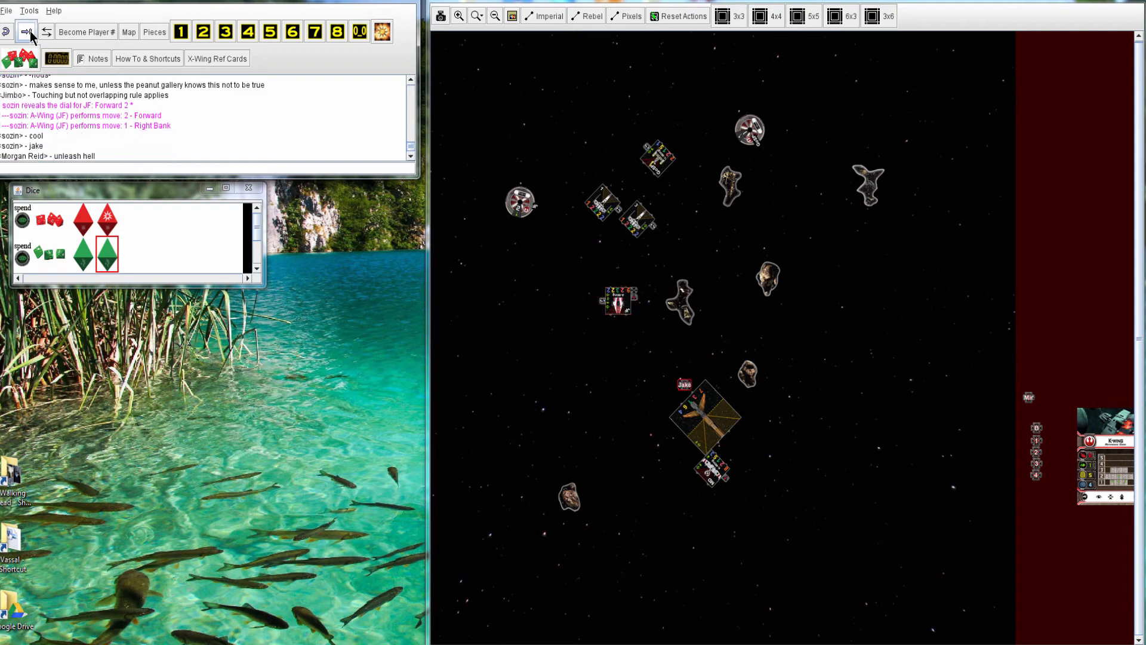
Step: Advance the replay through A-Wing (JF)'s forward move and right bank
left_click(616, 300)
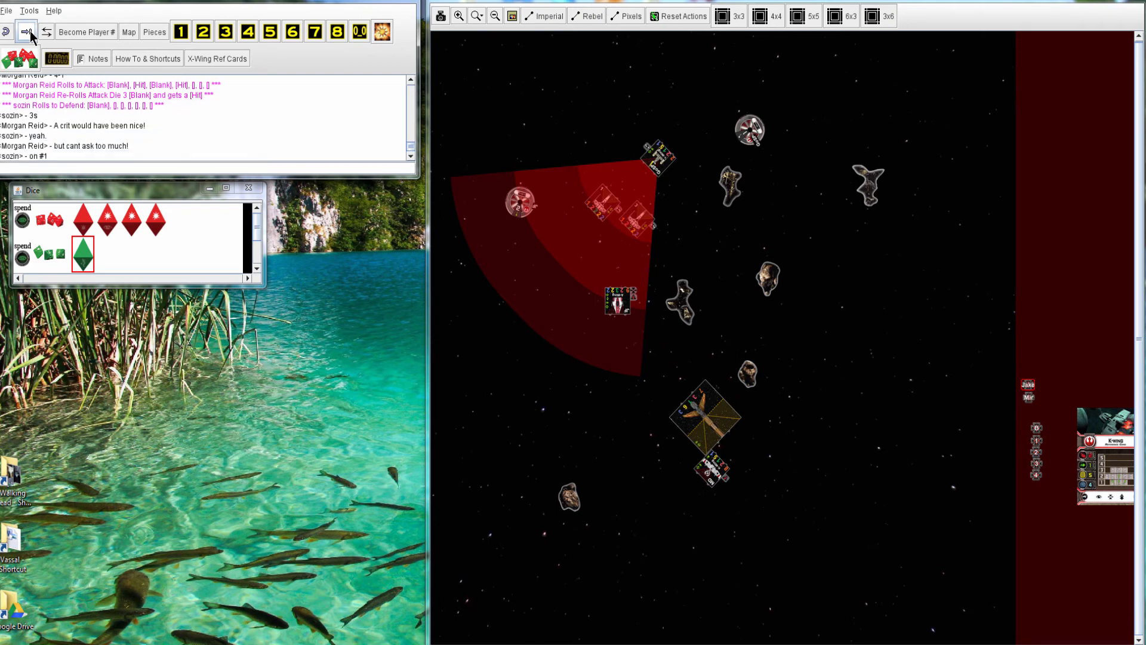
Step: Enter 'primary 3 v 1, stressbot' and step to sozin's Hit, Hit, Crit attack
type("primary 3 v 1, stressbot")
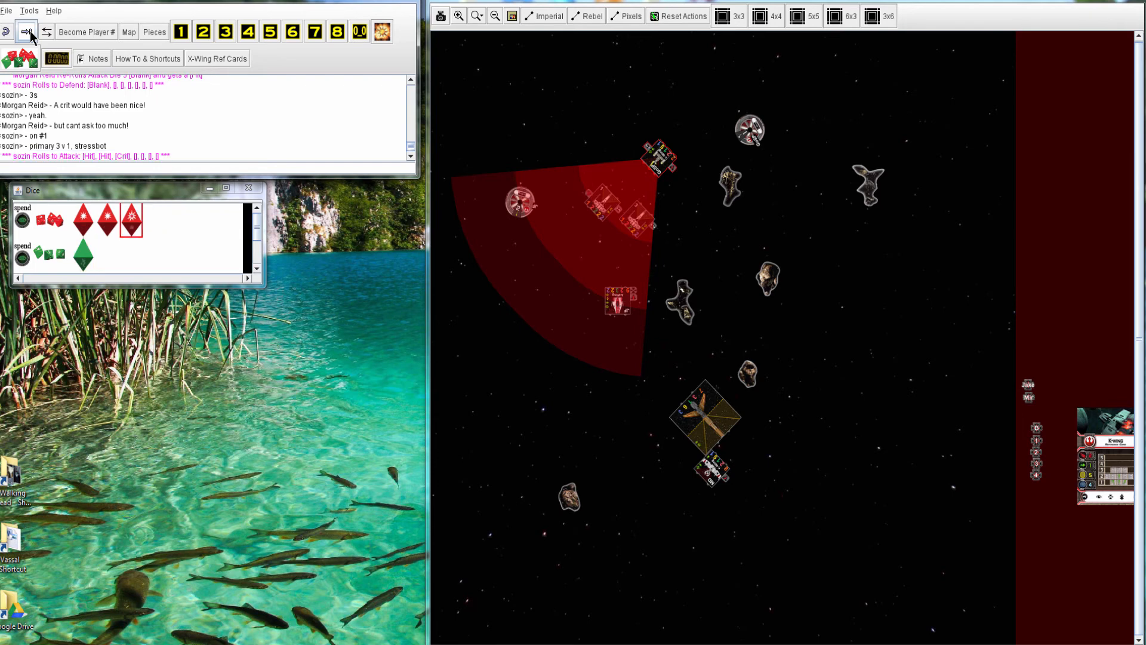
left_click(106, 252)
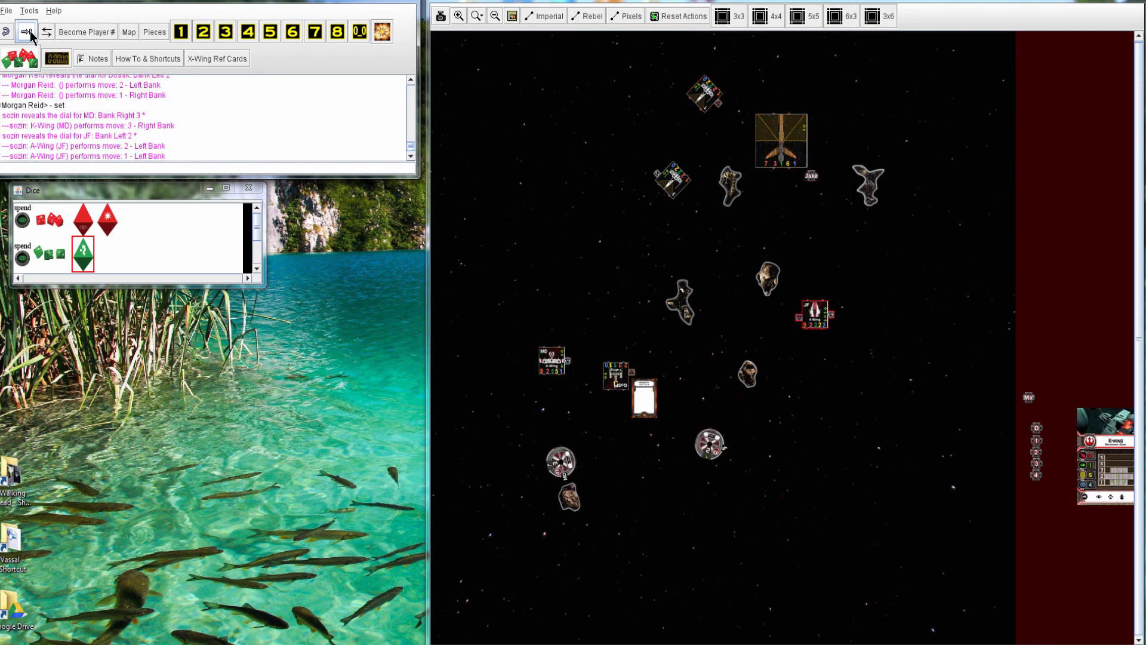
Step: Step the replay to sozin's 2 v 1 attack rolling a Hit and a Focus
left_click(813, 313)
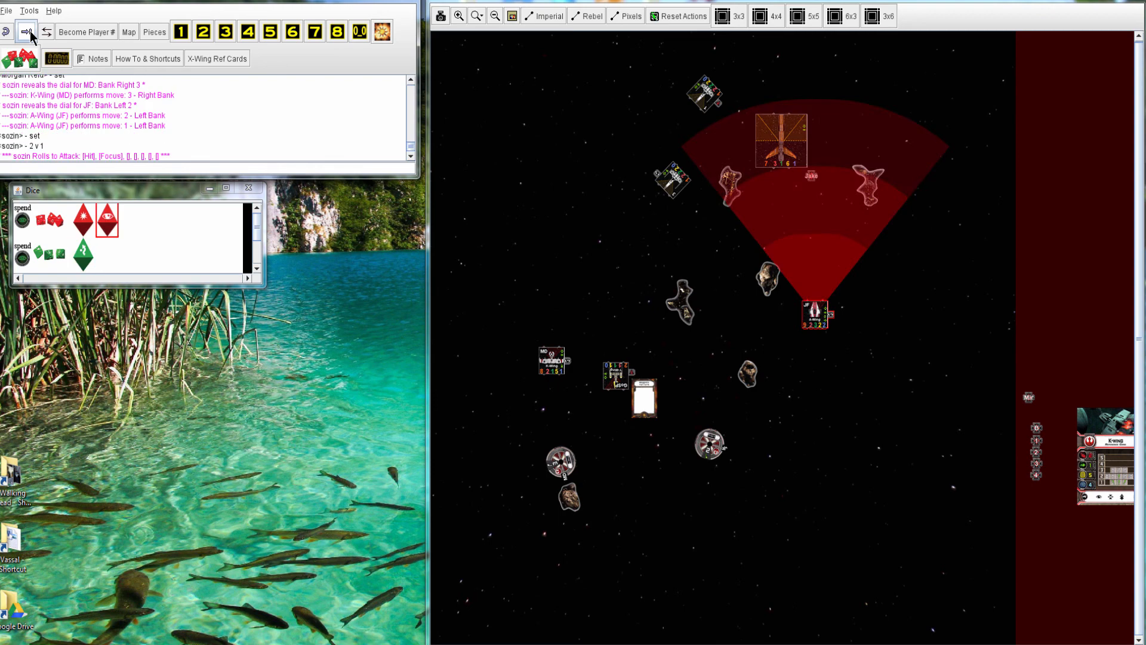
left_click(82, 250)
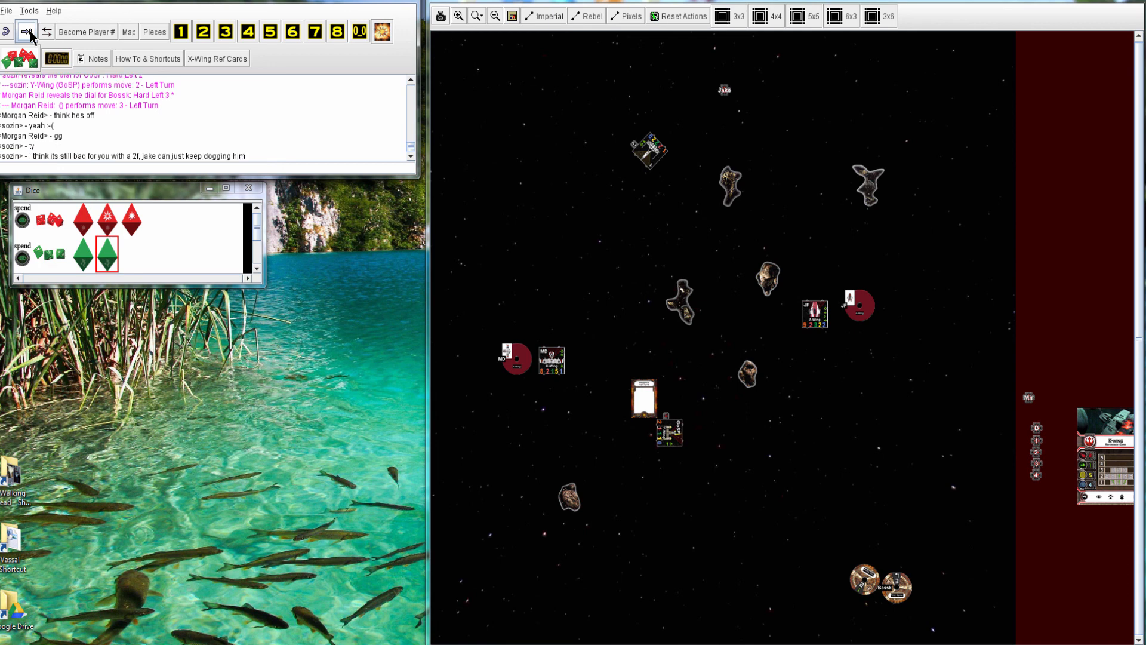
Step: Step through the final log entries until the 'End of Logfile. Start new Logfile?' prompt
left_click(6, 30)
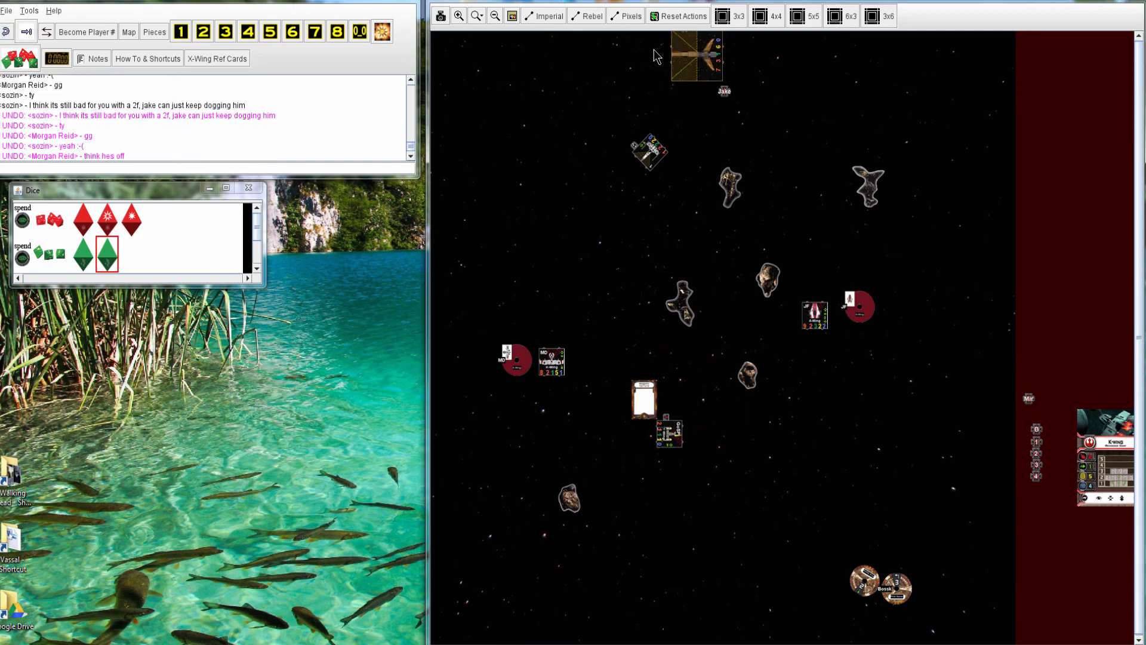
mouse_move(675, 84)
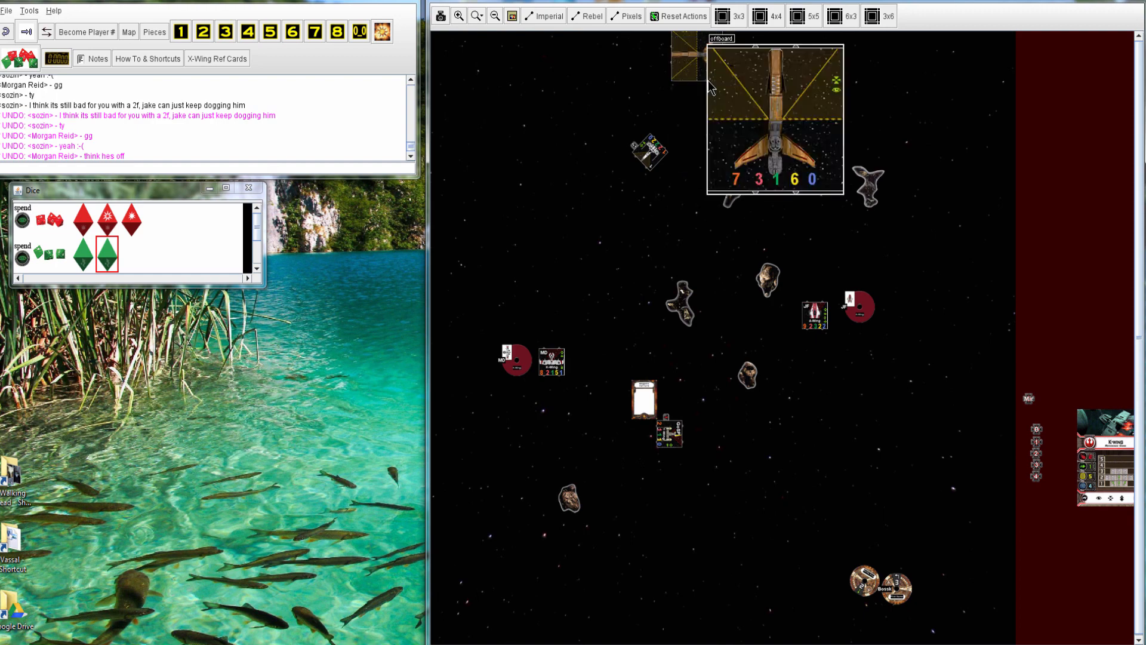
left_click(25, 31)
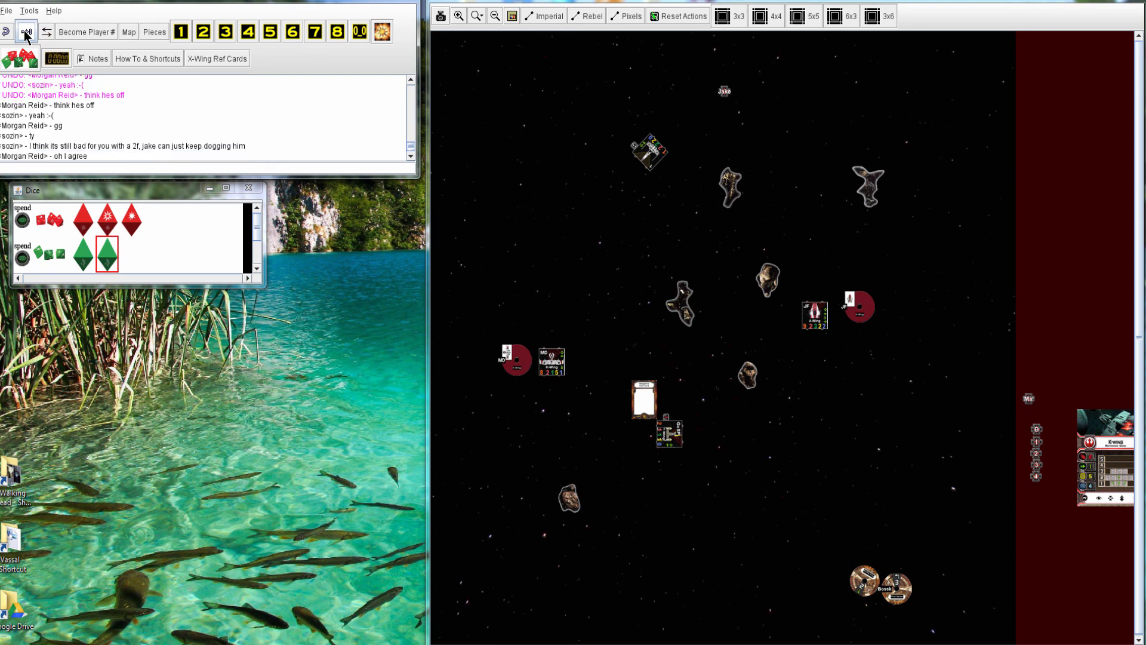
left_click(26, 30)
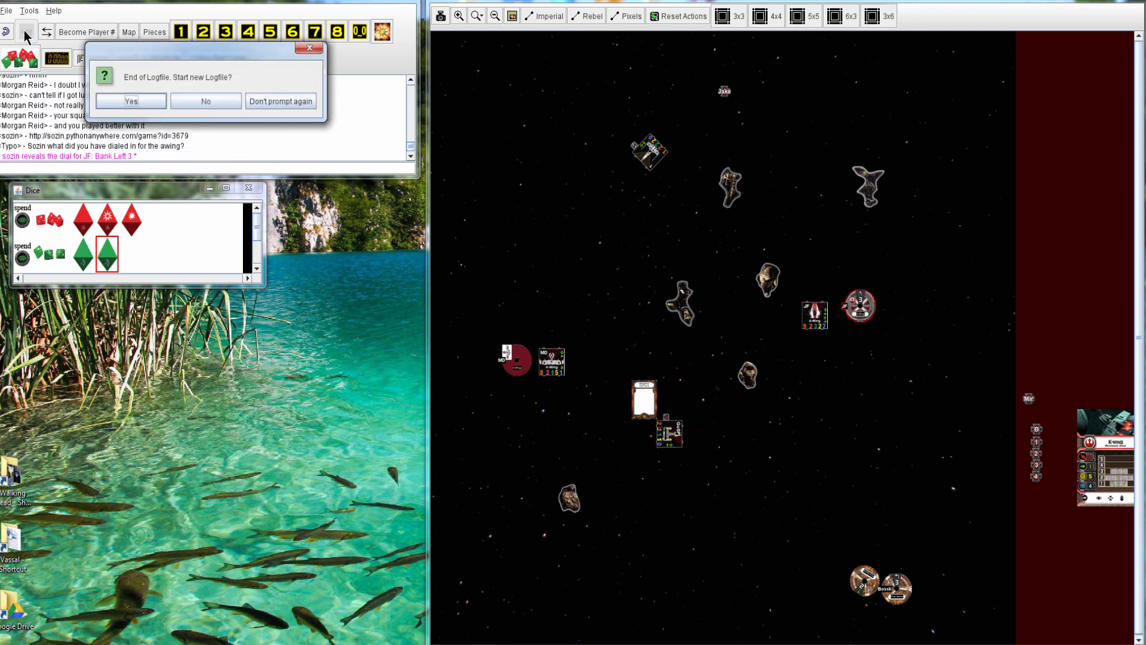
mouse_move(106, 75)
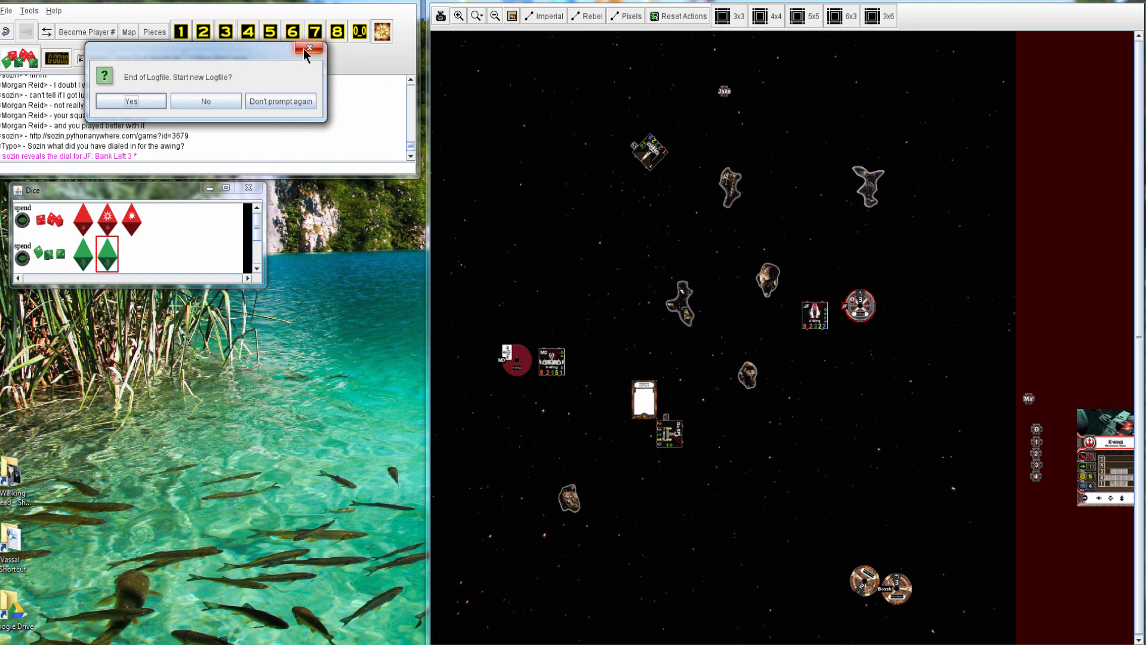
mouse_move(310, 48)
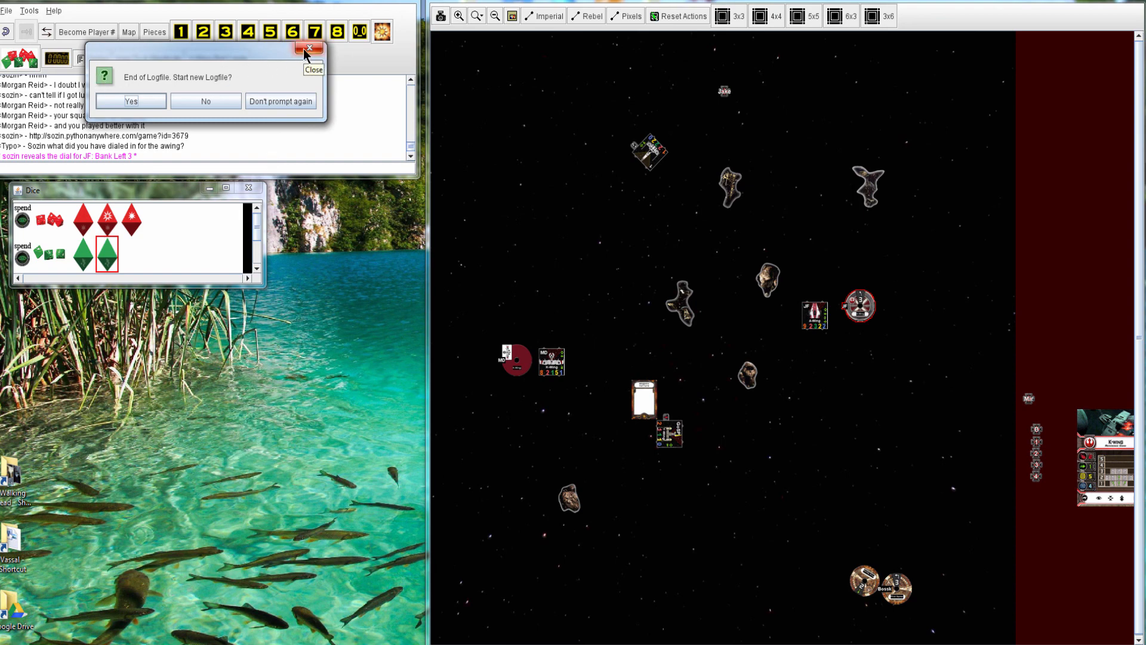